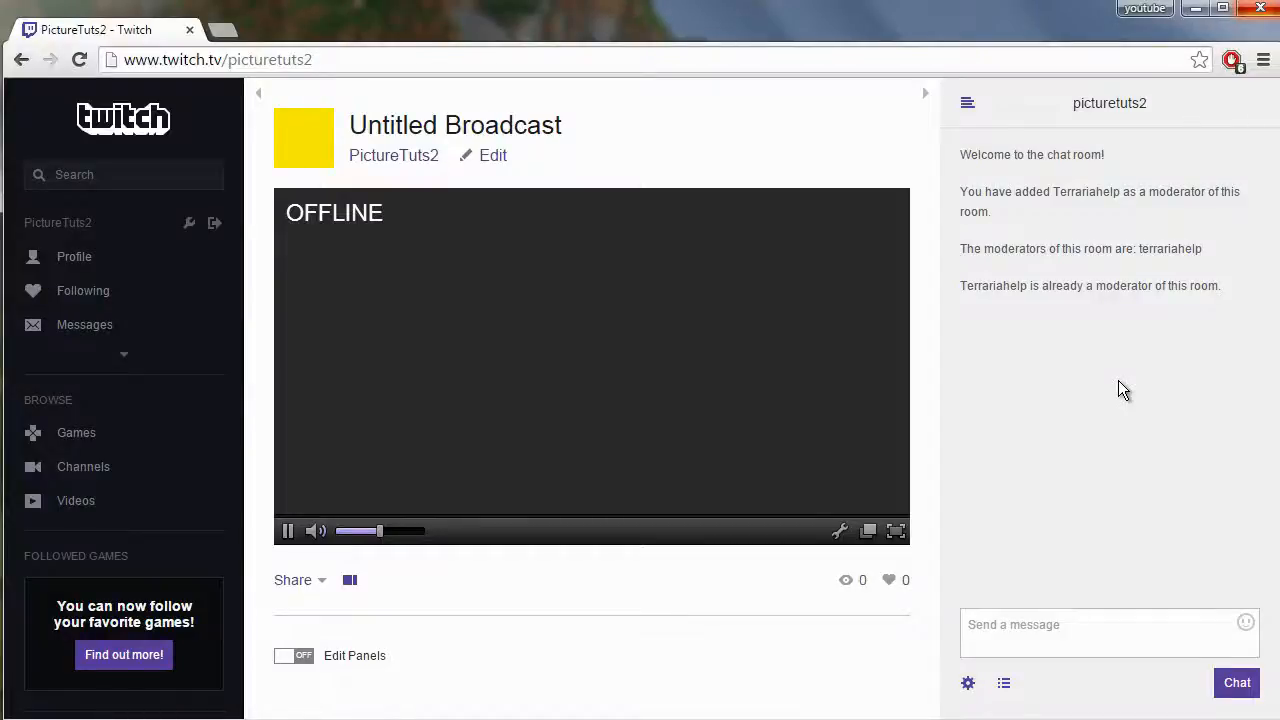
mouse_move(918, 478)
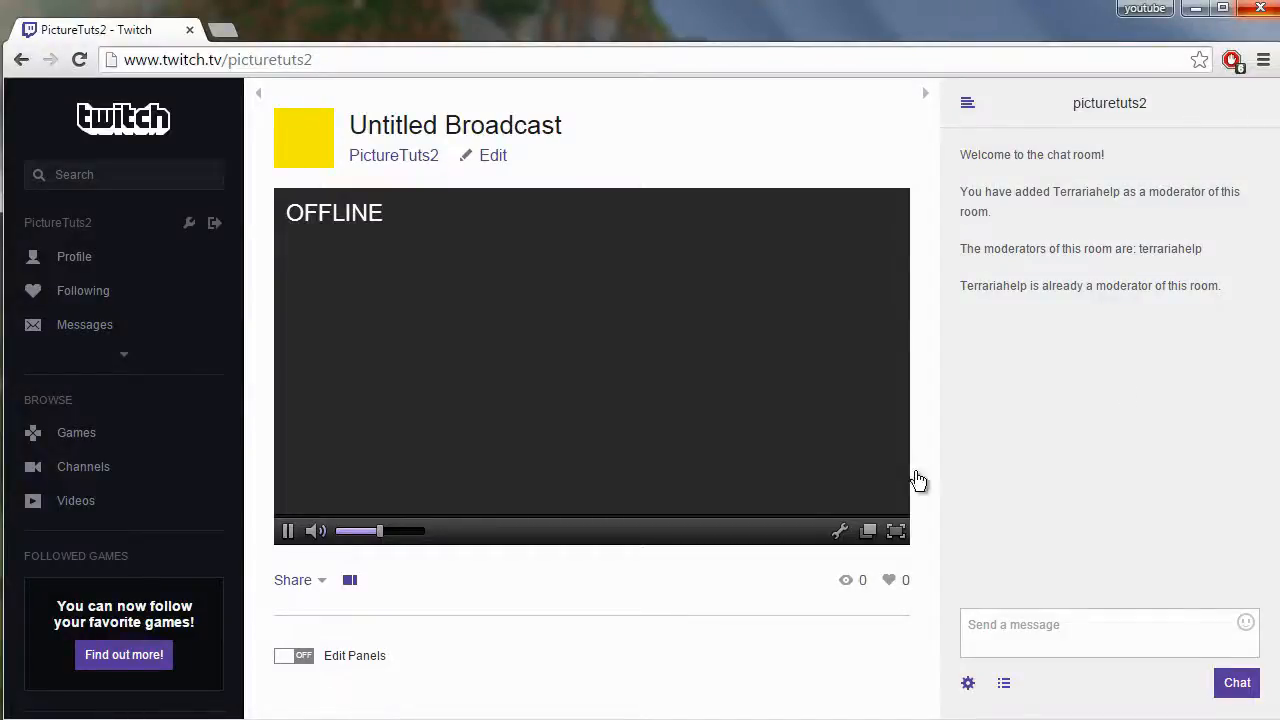
mouse_move(1004, 684)
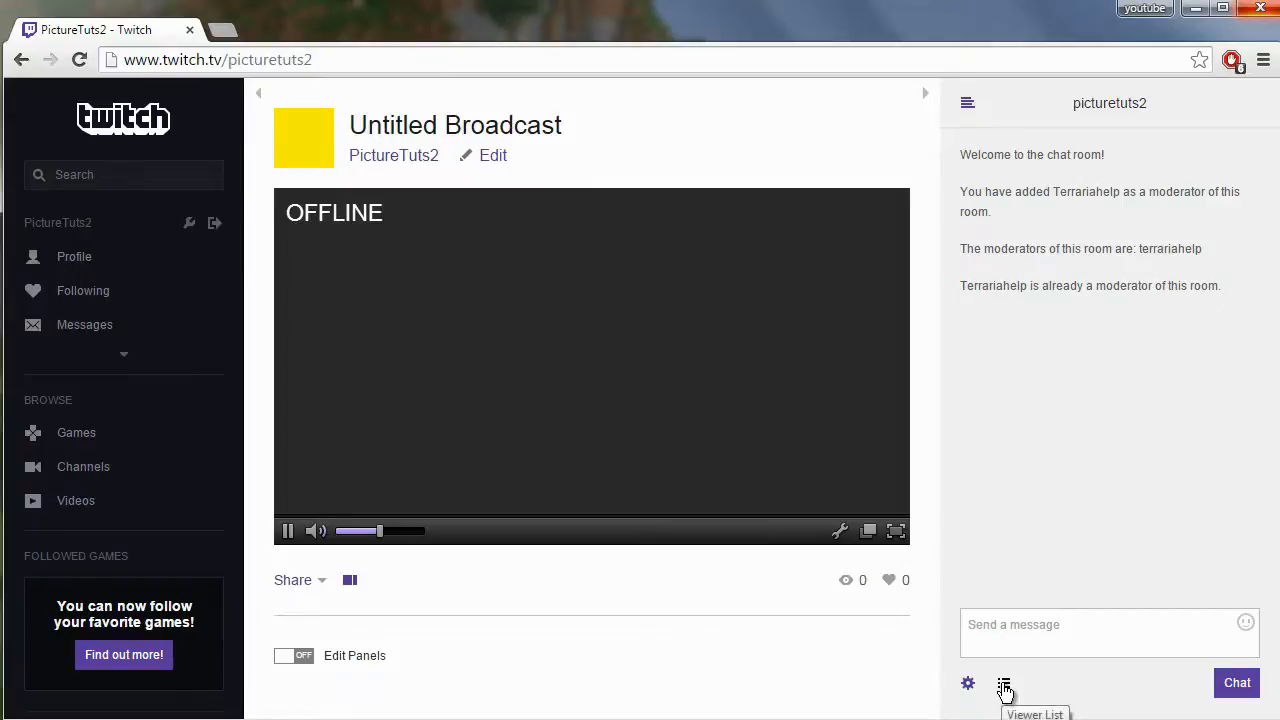
- Show the room's viewer list with moderators PictureTuts2 and Terrariahelp
left_click(1004, 684)
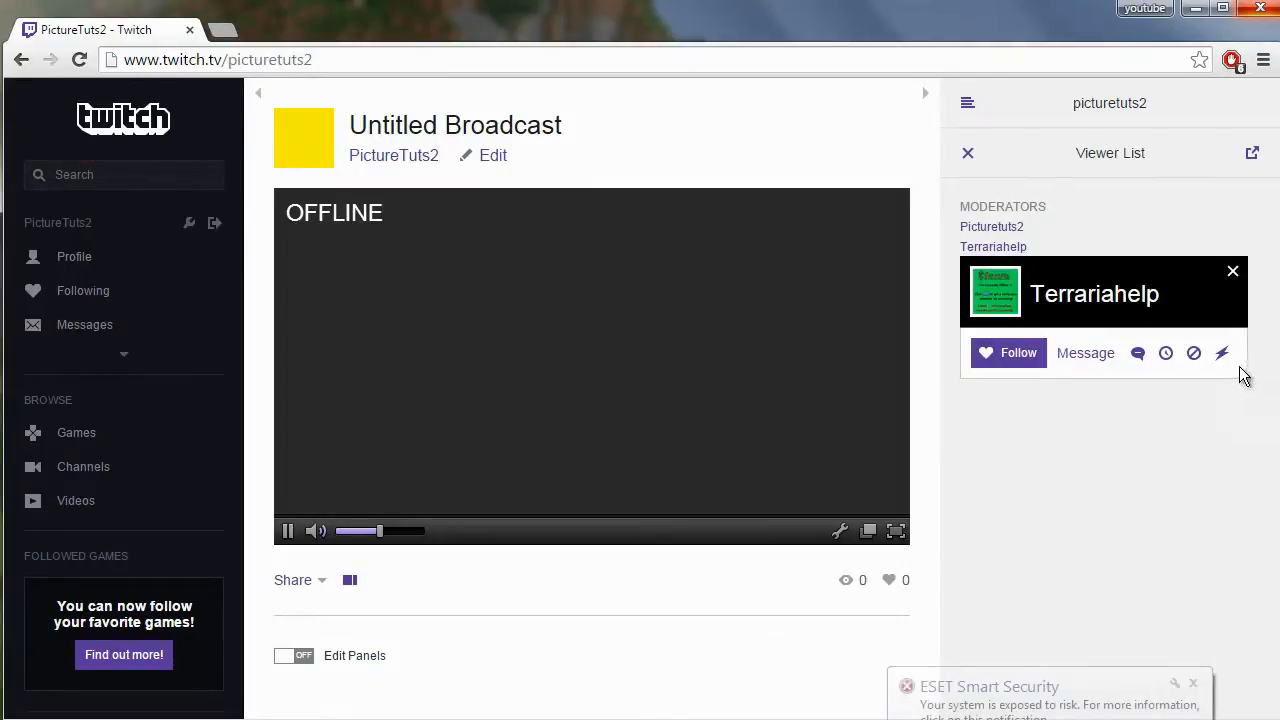
mouse_move(1222, 352)
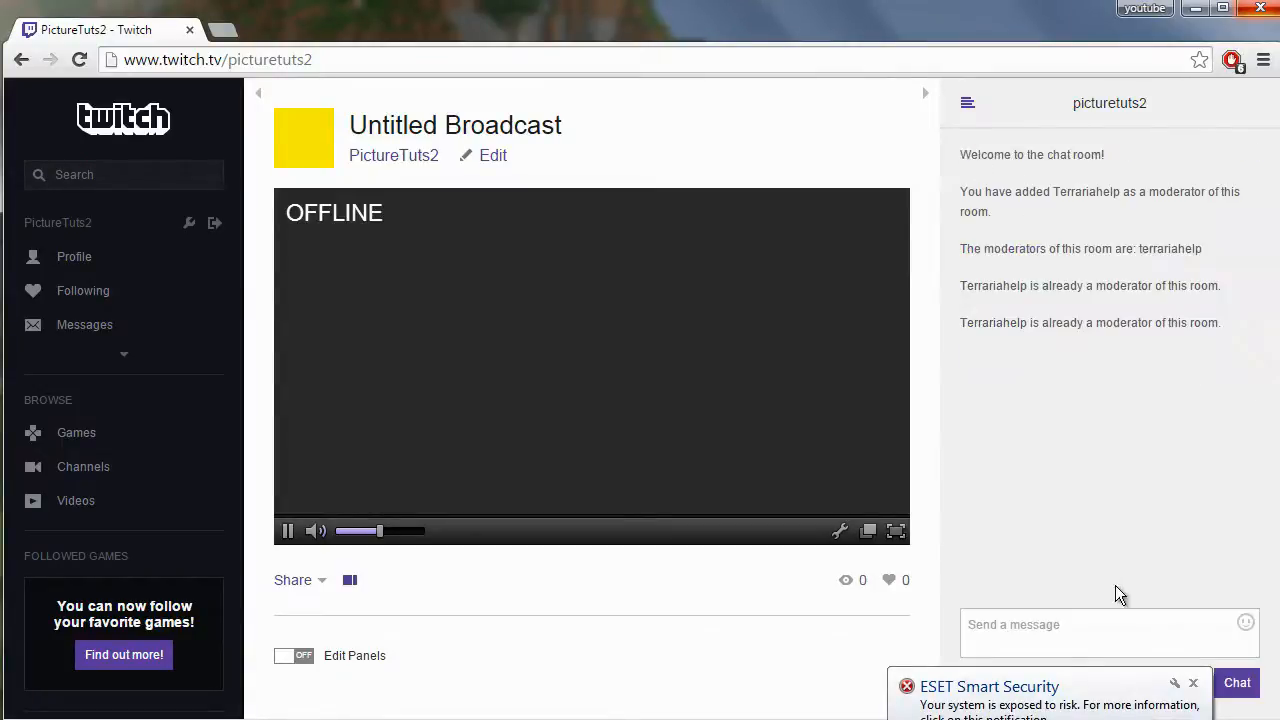
- Focus the chat box to send the /mods command listing terrariahelp
left_click(1100, 624)
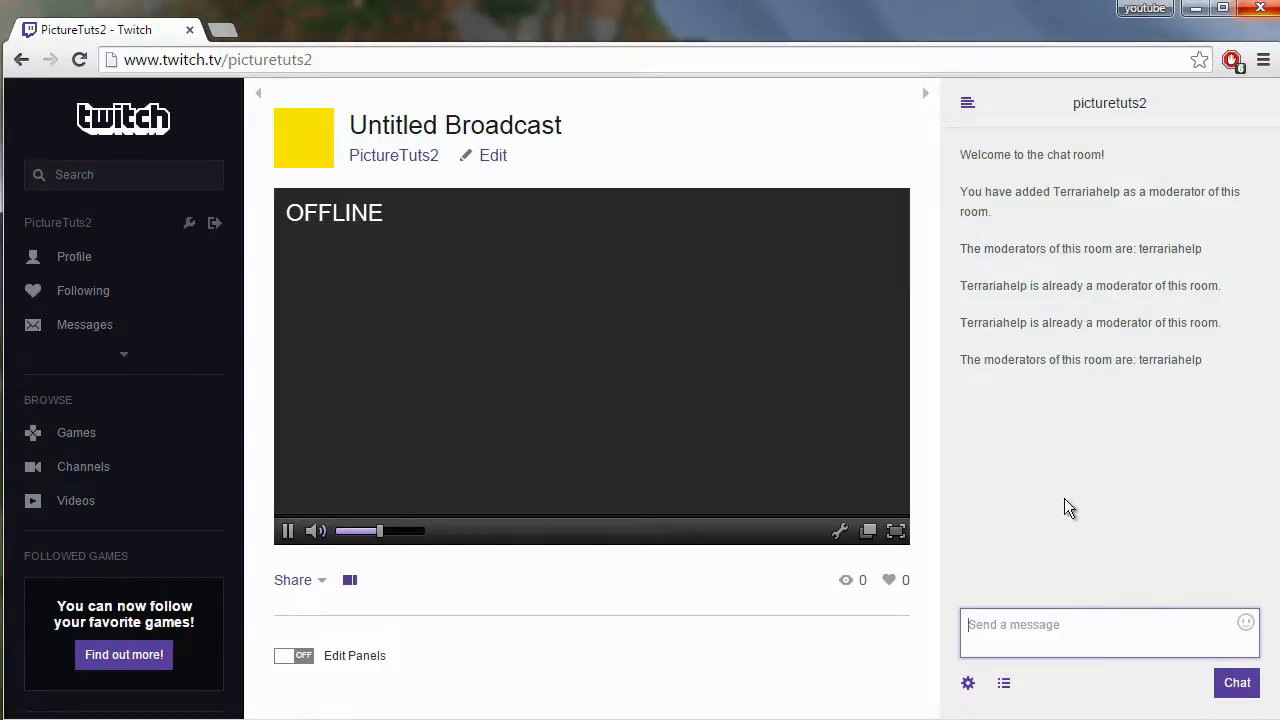
mouse_move(1108, 364)
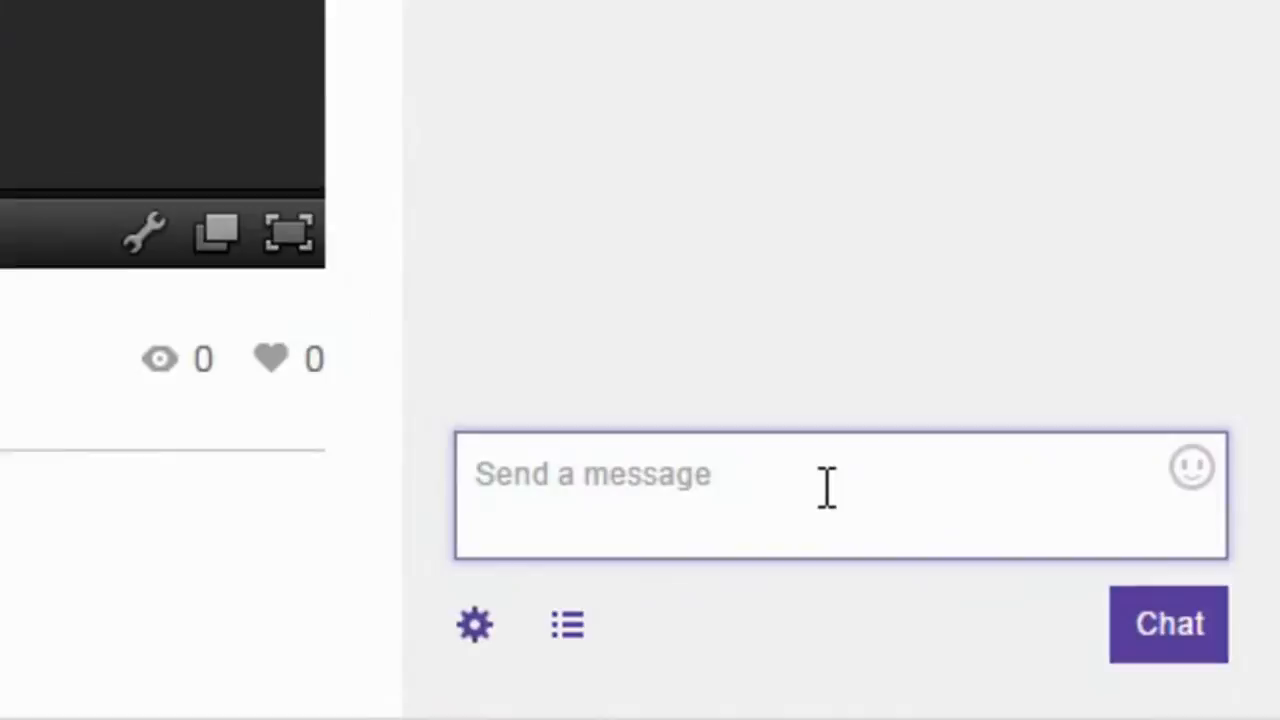
- Send '/unmod terraria' so chat confirms Terrariahelp was removed as a moderator
type("/un")
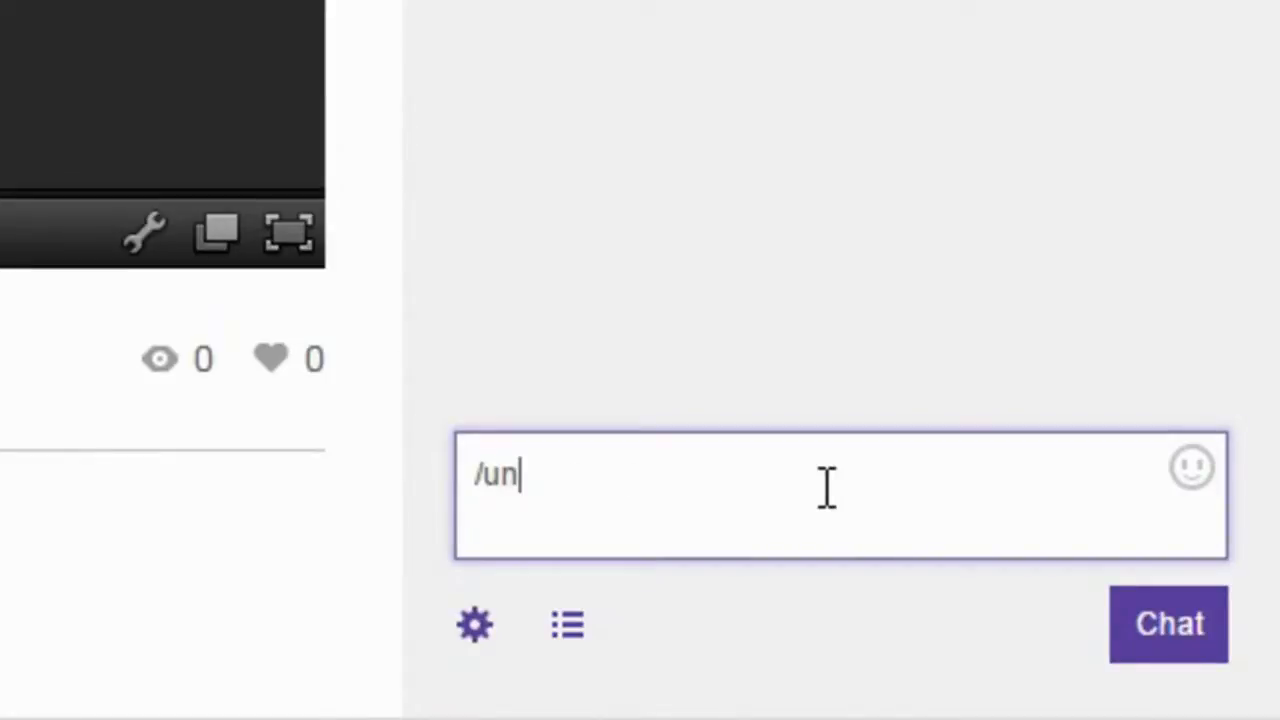
type("mod")
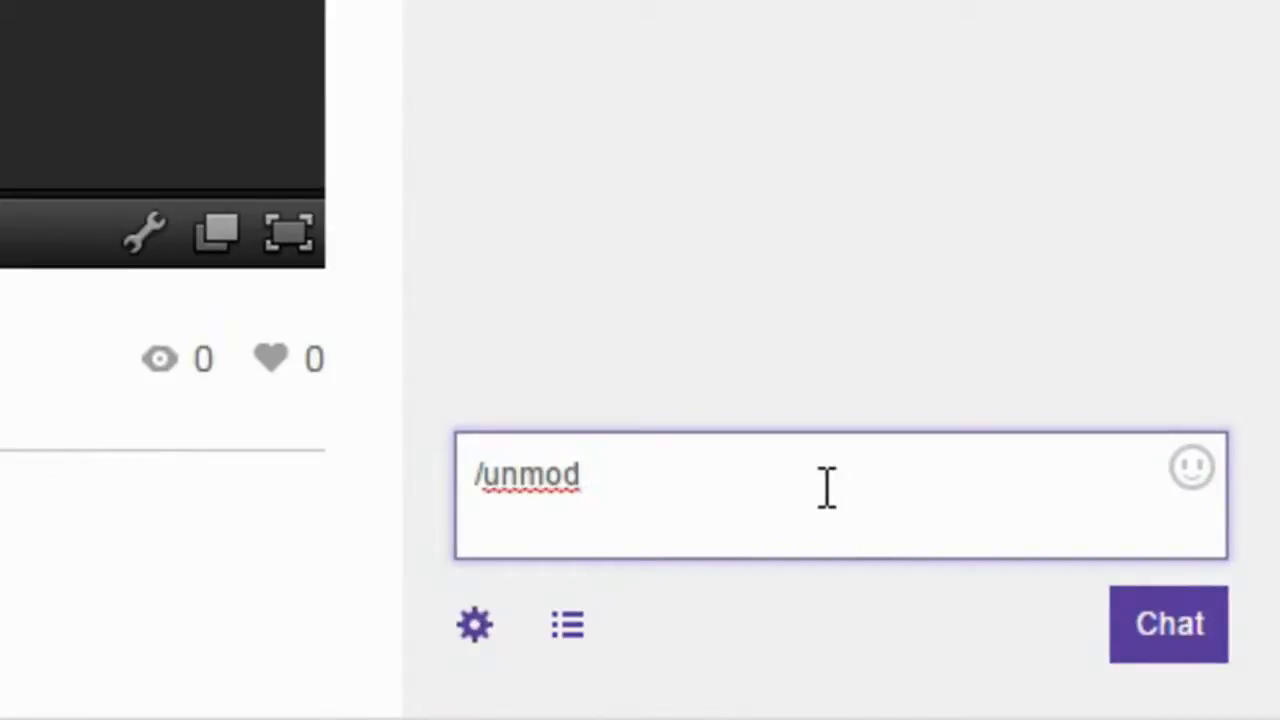
type("t")
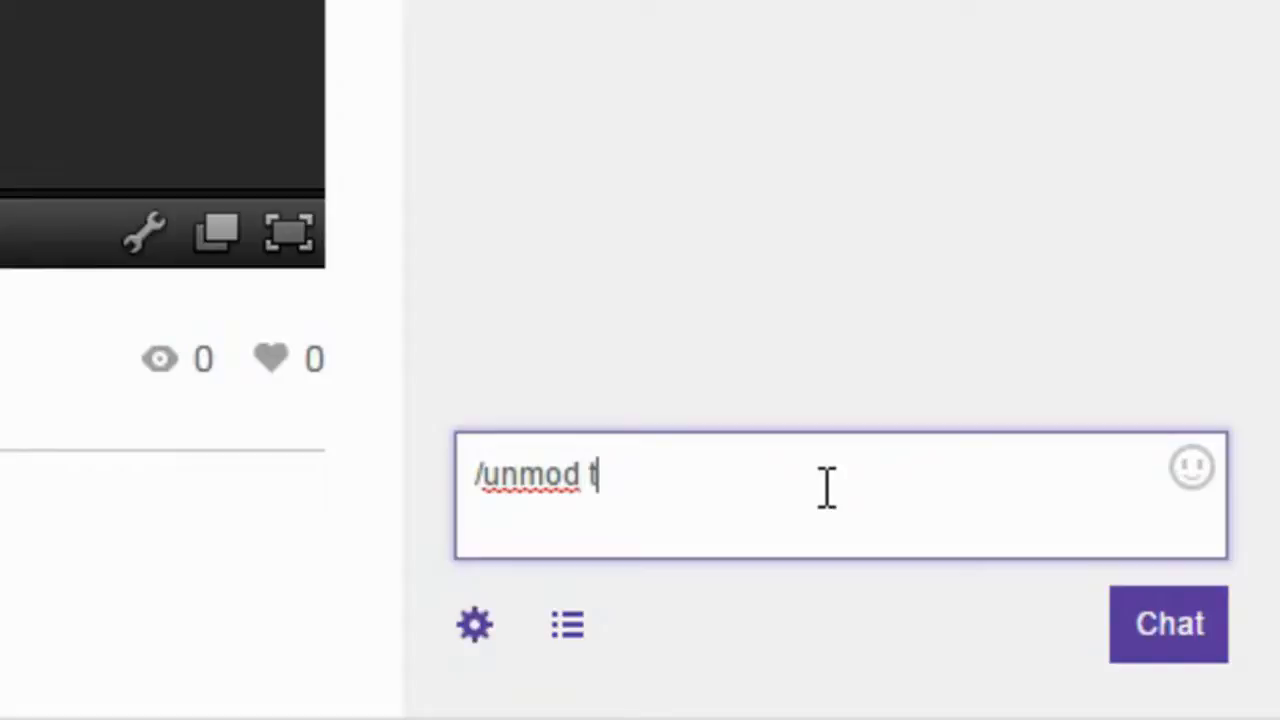
type("erraria")
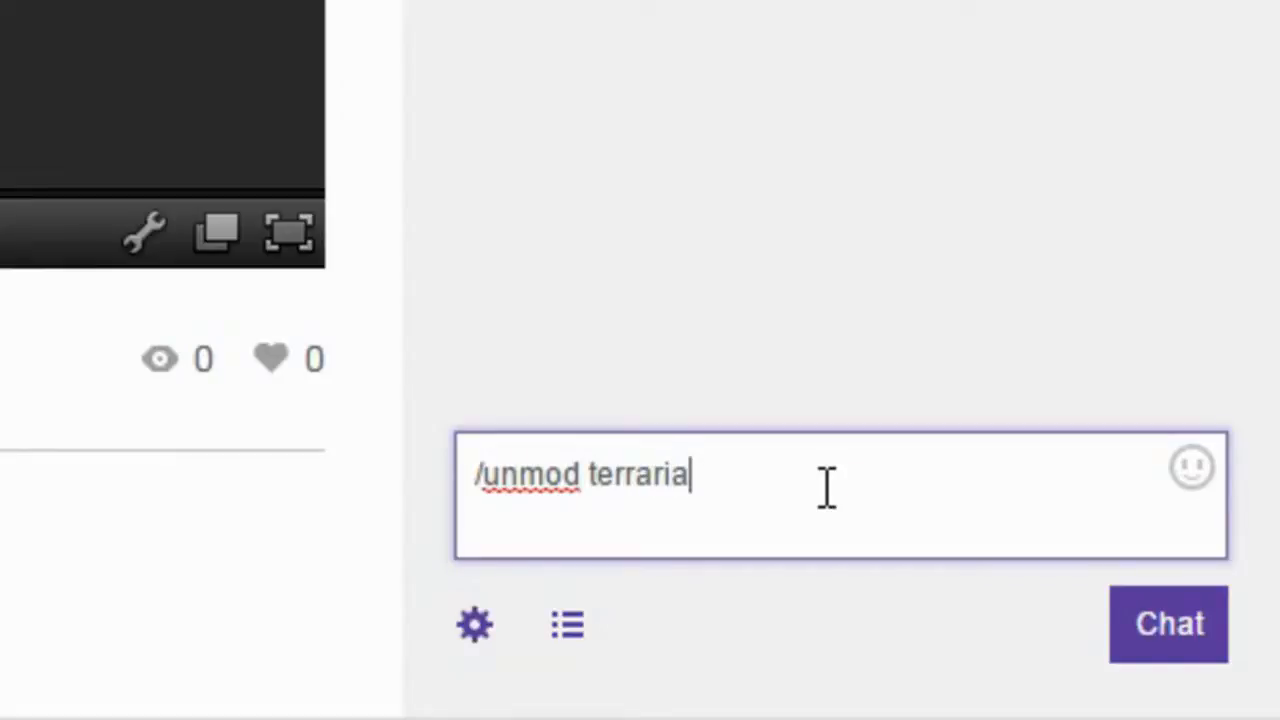
key("Return")
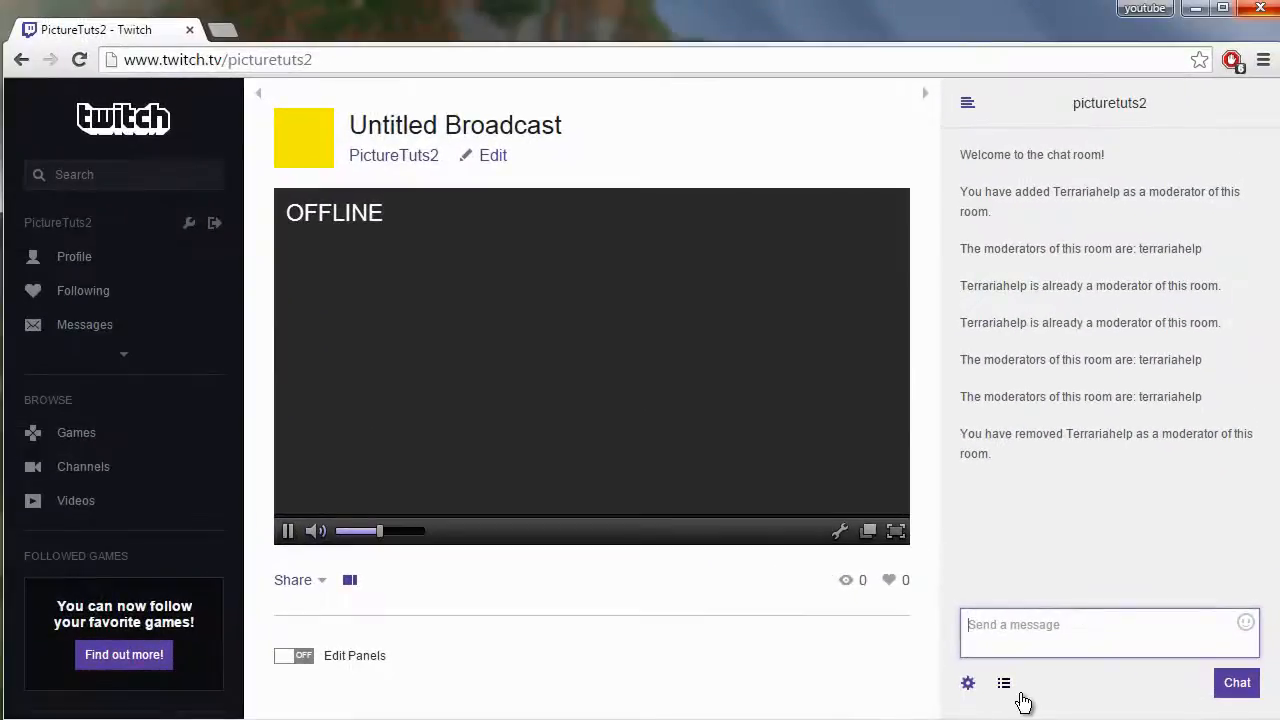
left_click(1004, 684)
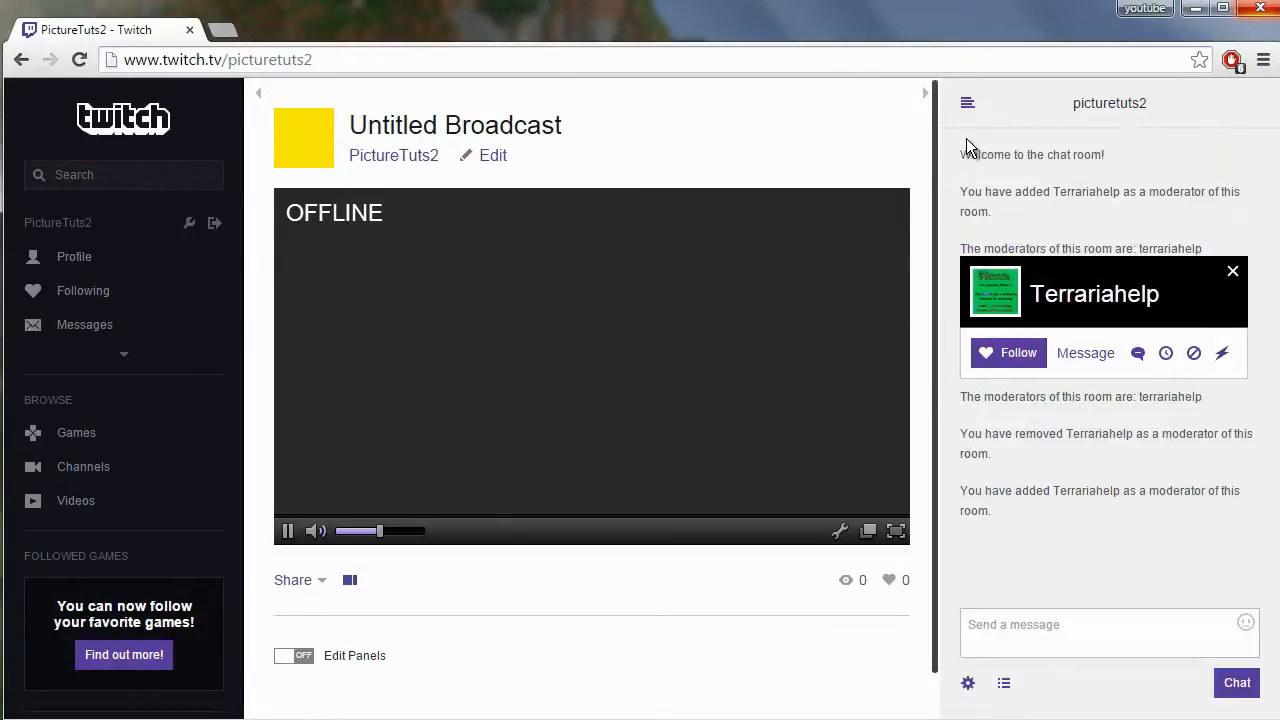
left_click(1232, 272)
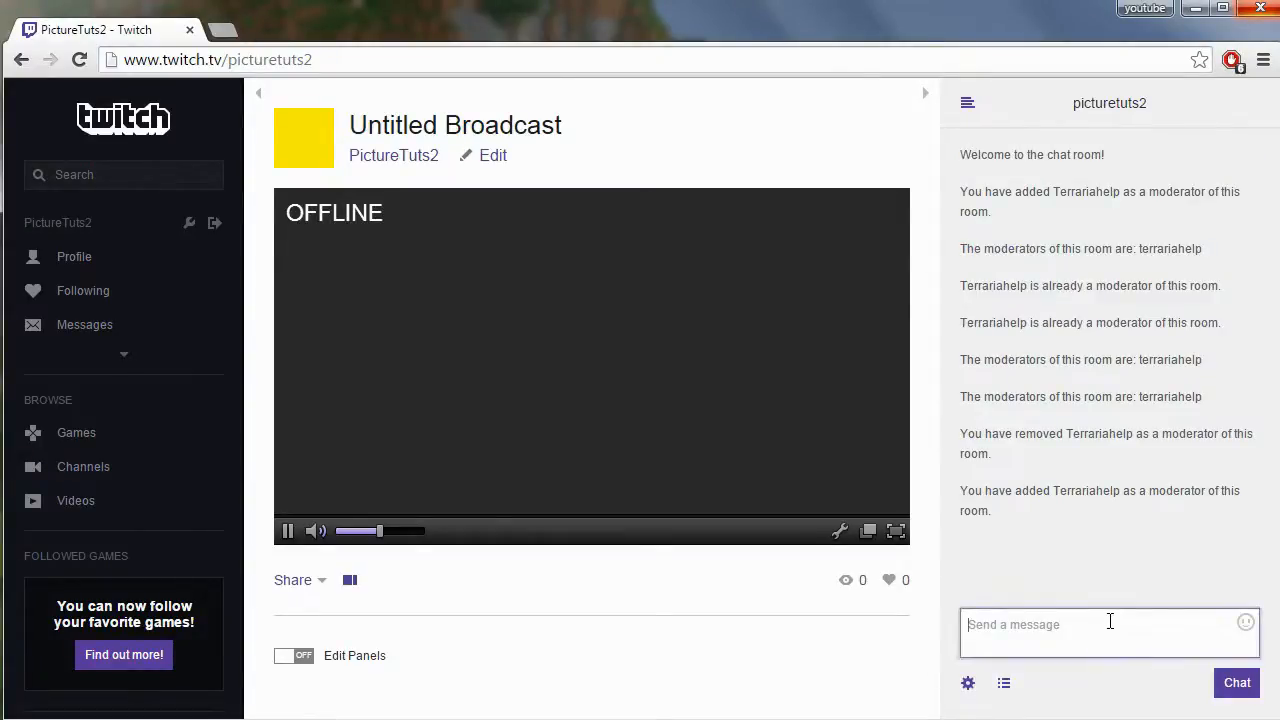
- Send /mods then '/unmod terrariahelp', getting a fresh removal notice in chat
type("/mods")
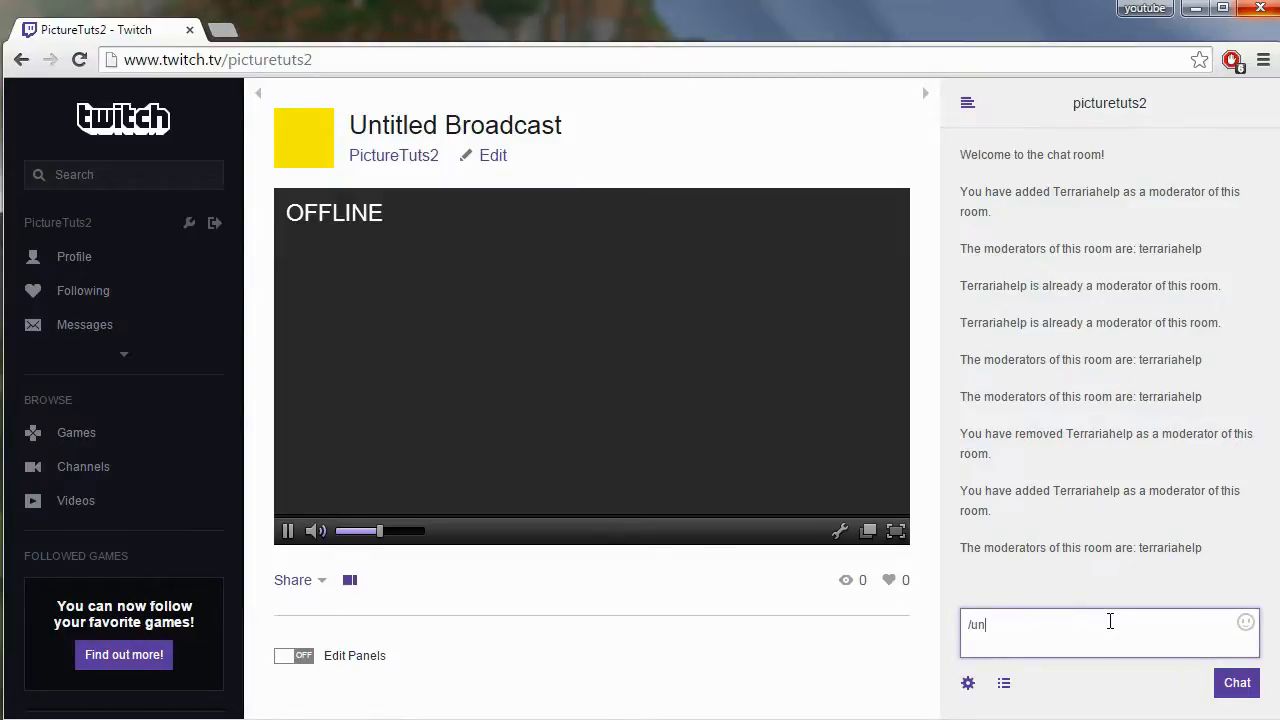
type("mod")
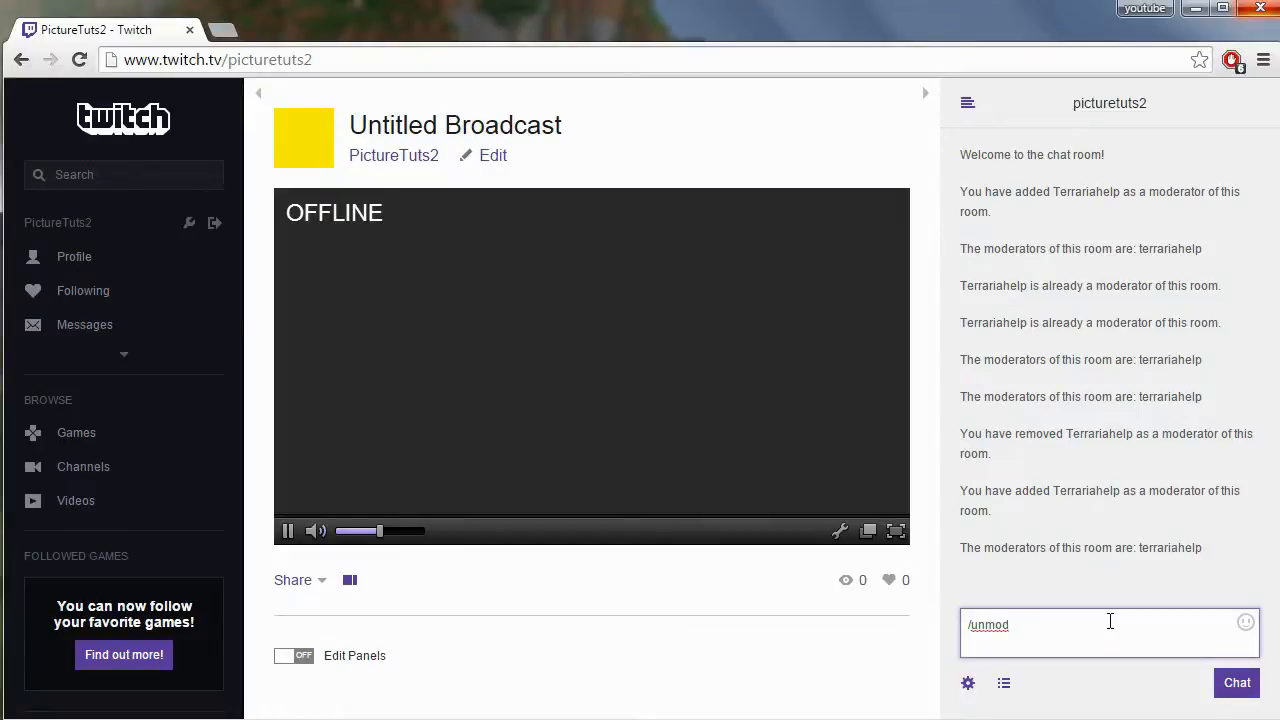
type("terrariahelp")
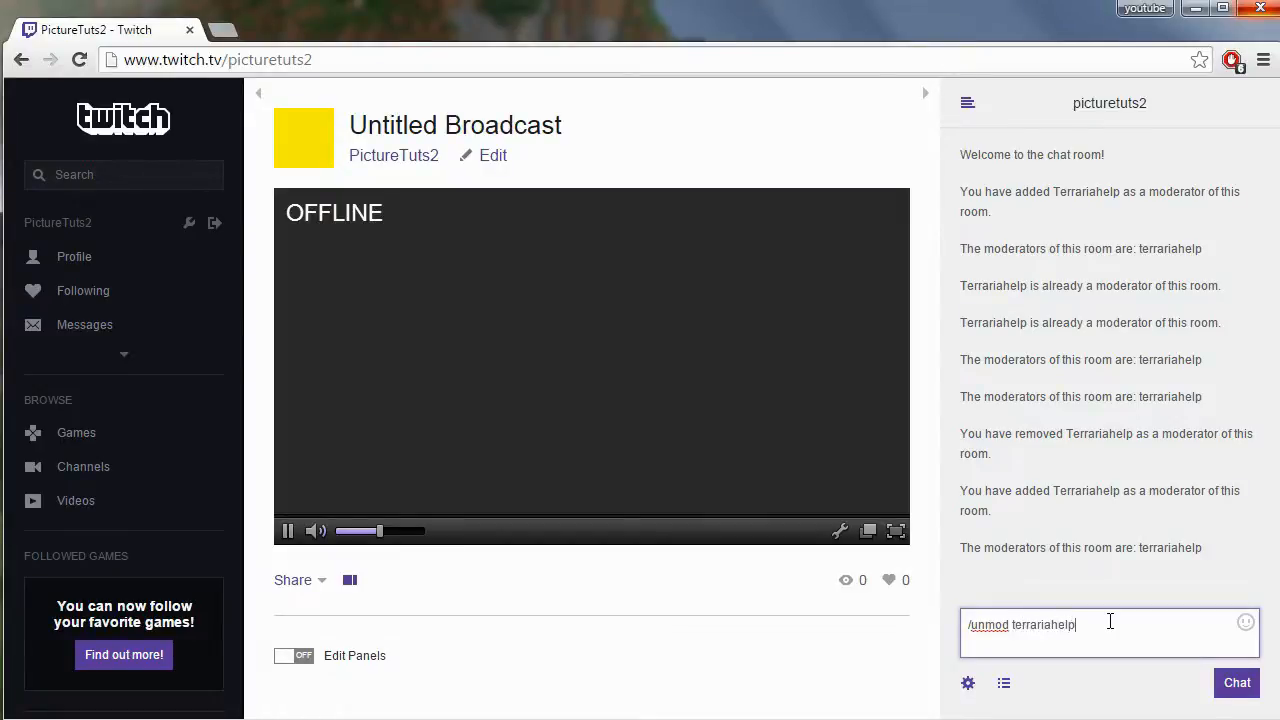
key("Return")
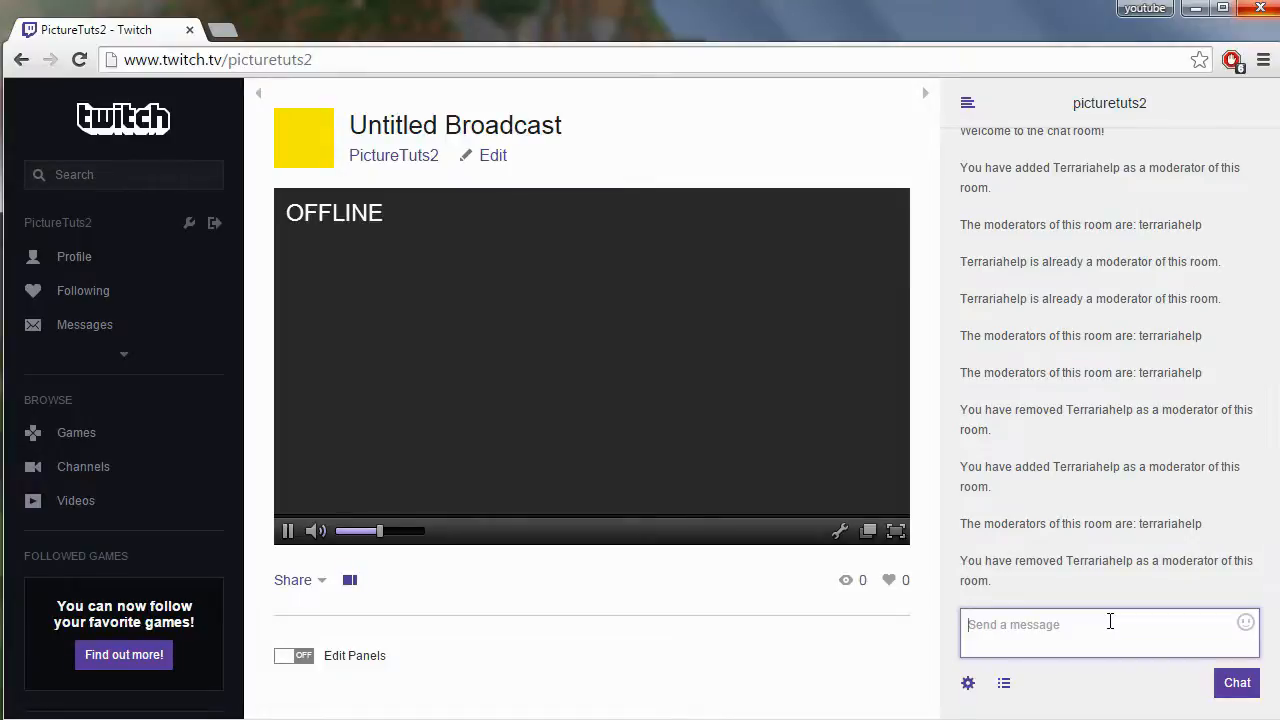